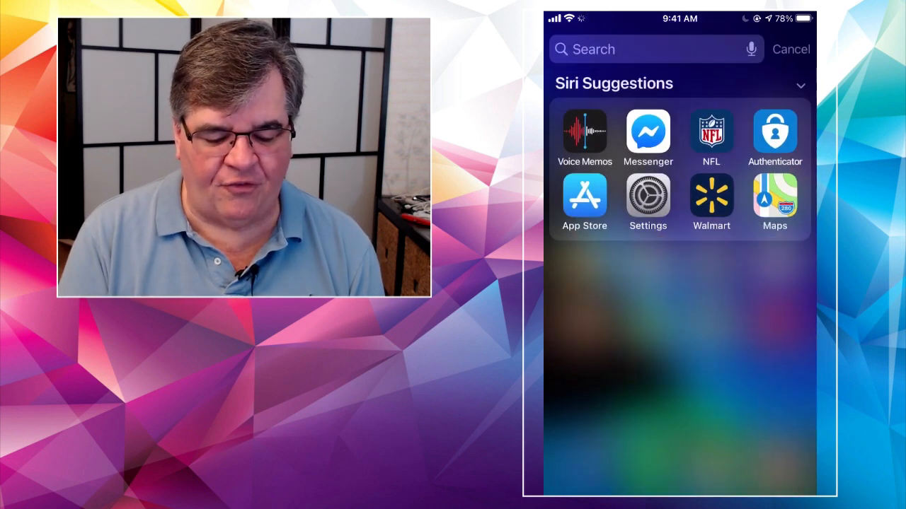
- Launch Voice Memos from the Siri Suggestions row in Spotlight Search
left_click(637, 50)
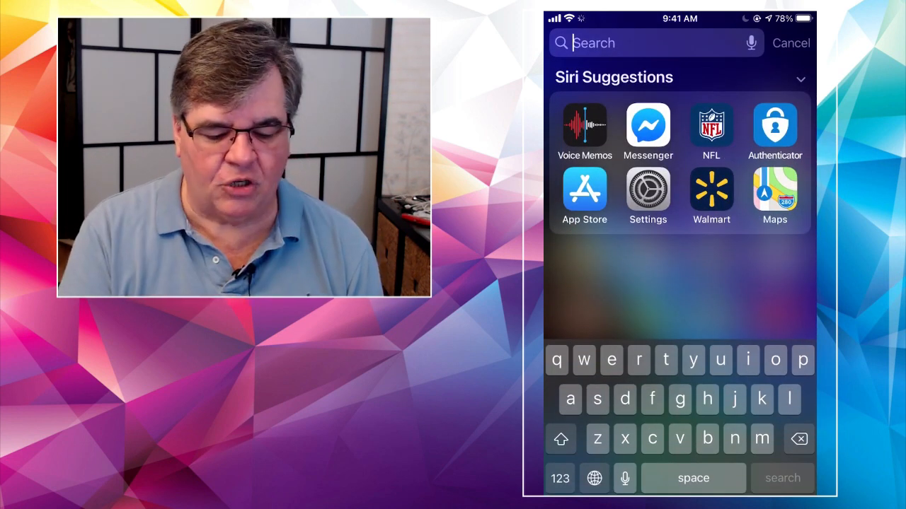
left_click(584, 126)
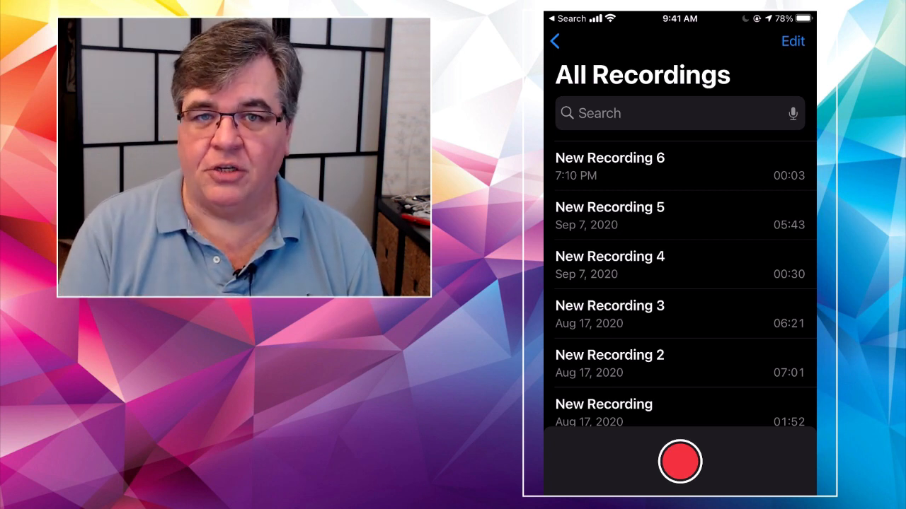
- Record a new voice memo (New Recording 7), lighting the orange privacy indicator, then stop it
left_click(679, 462)
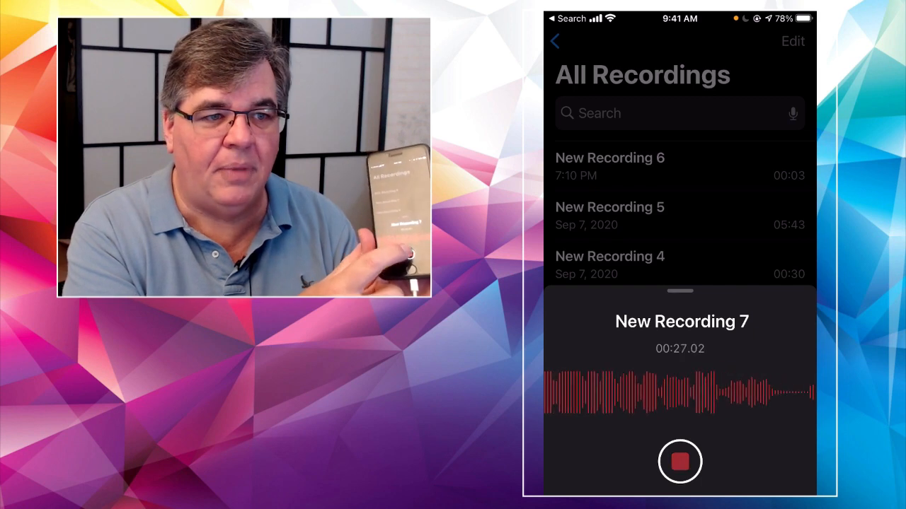
left_click(679, 461)
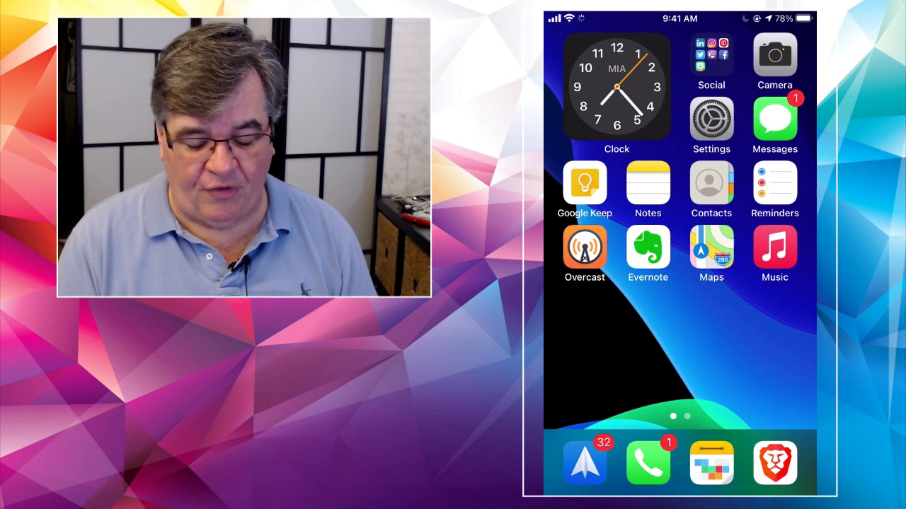
left_click(774, 56)
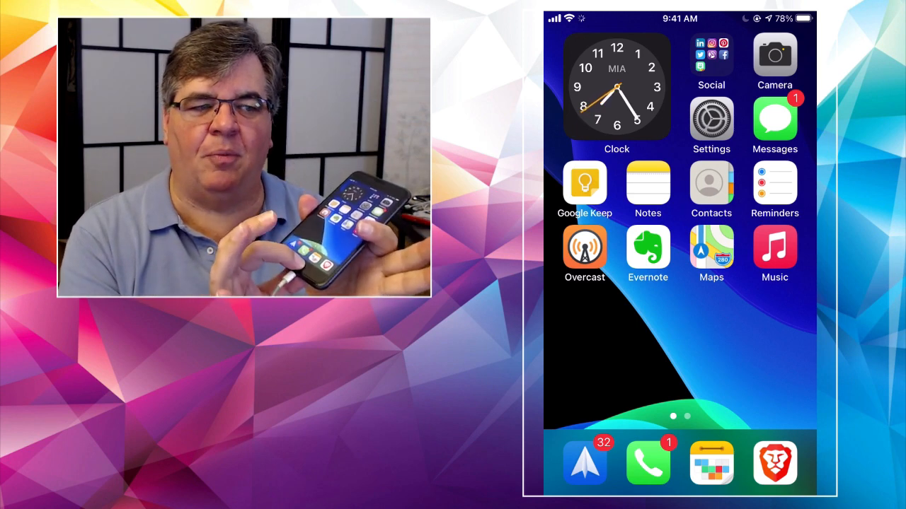
left_click(774, 56)
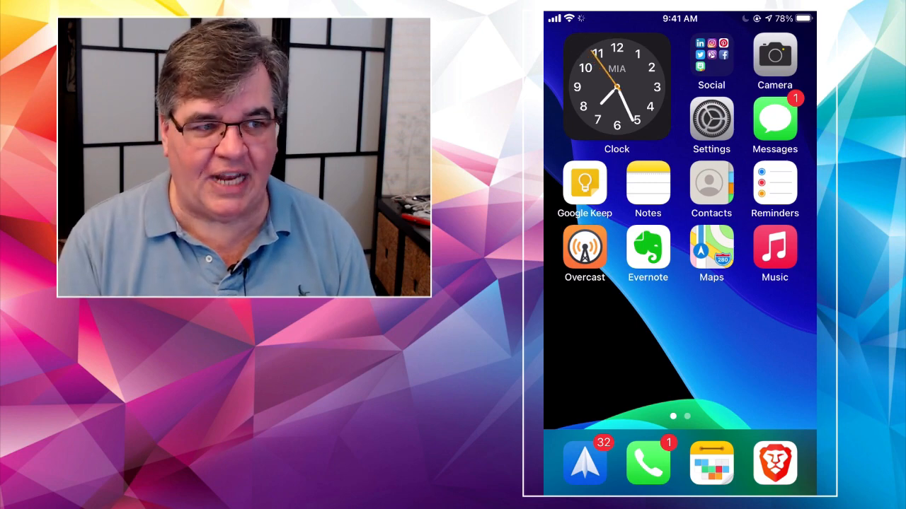
- From the Home Screen, reach Settings > Accessibility with its Vision options listed
left_click(711, 120)
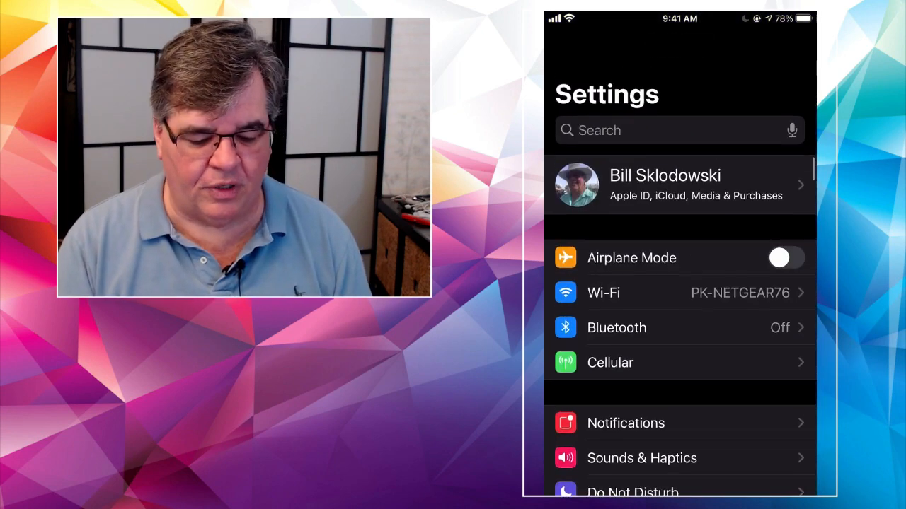
scroll("down", 3)
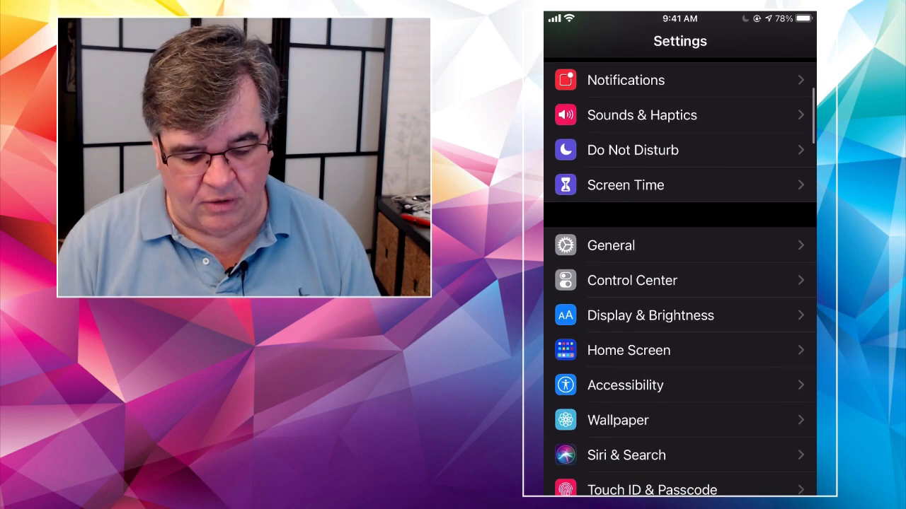
scroll("down", 3)
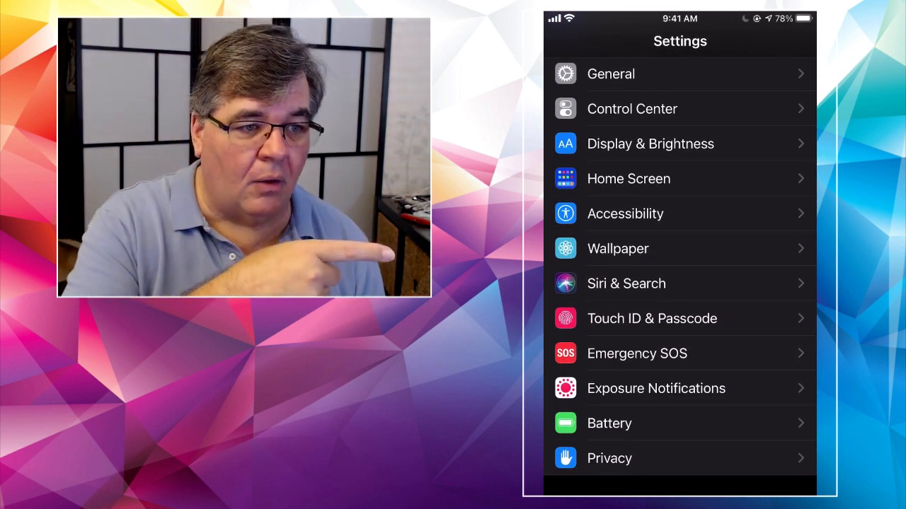
scroll("down", 3)
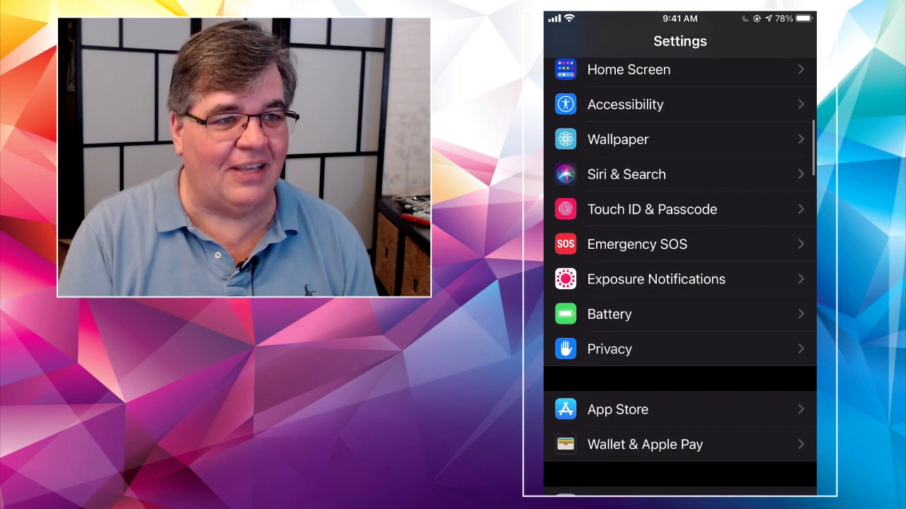
scroll("down", 3)
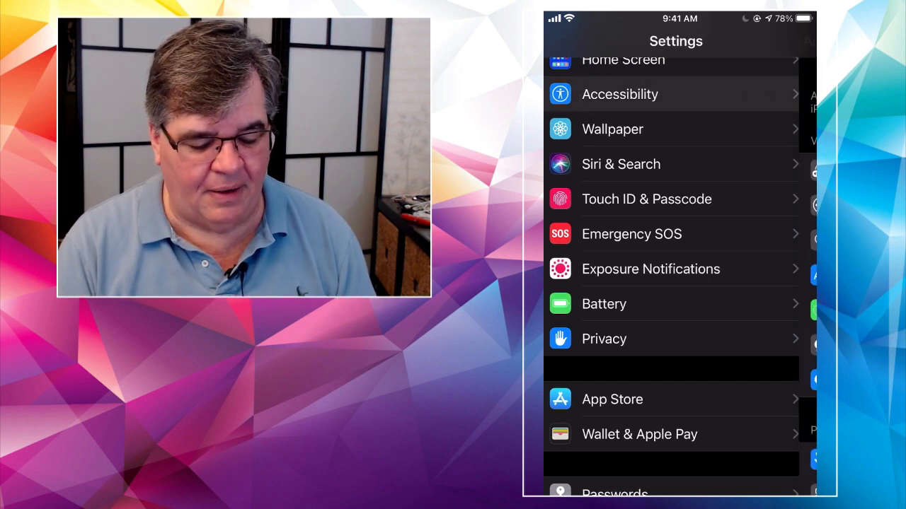
left_click(620, 94)
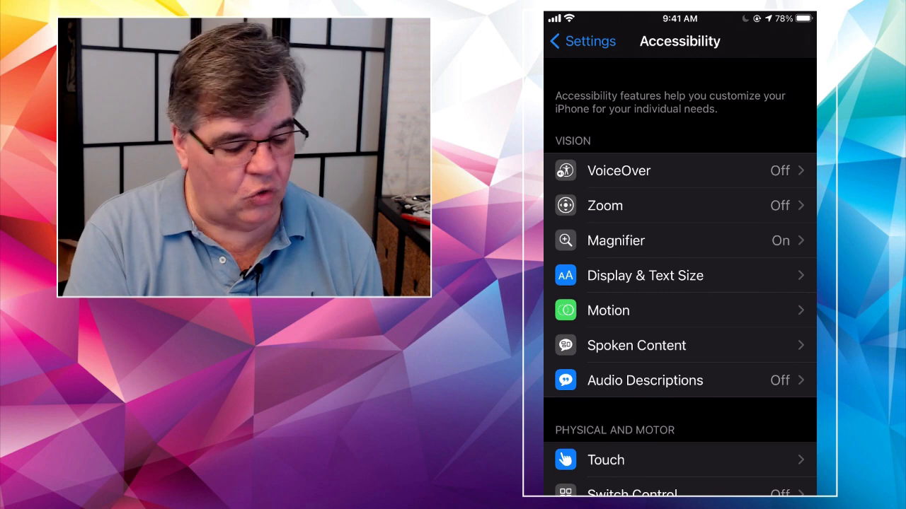
- Enter the Touch accessibility settings and scroll toward the Back Tap option
scroll("down", 3)
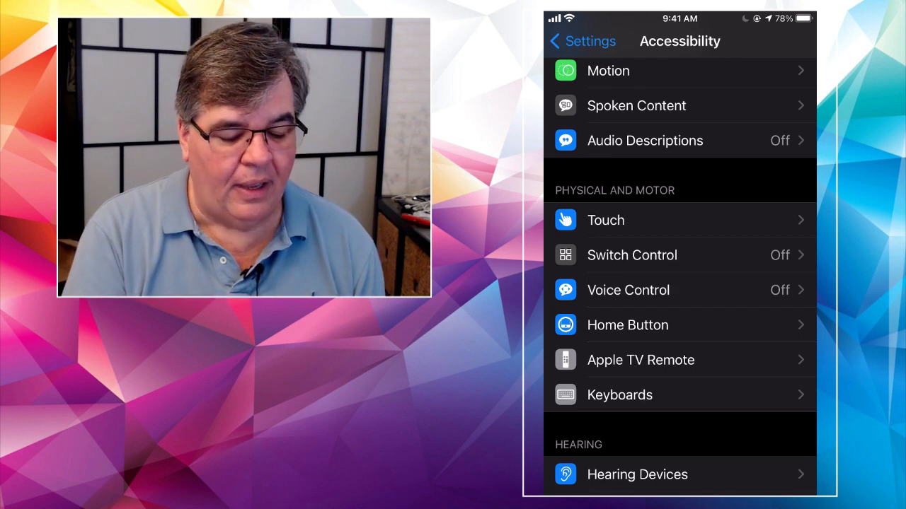
left_click(605, 220)
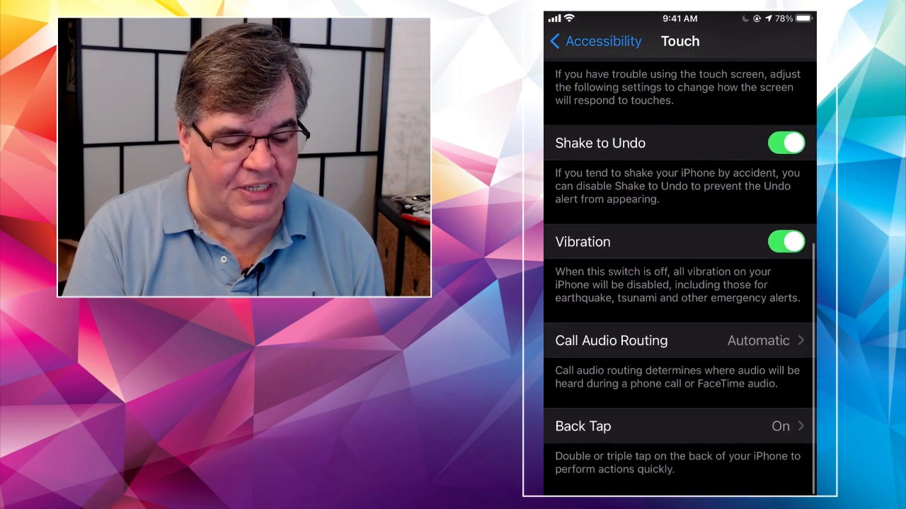
scroll("down", 3)
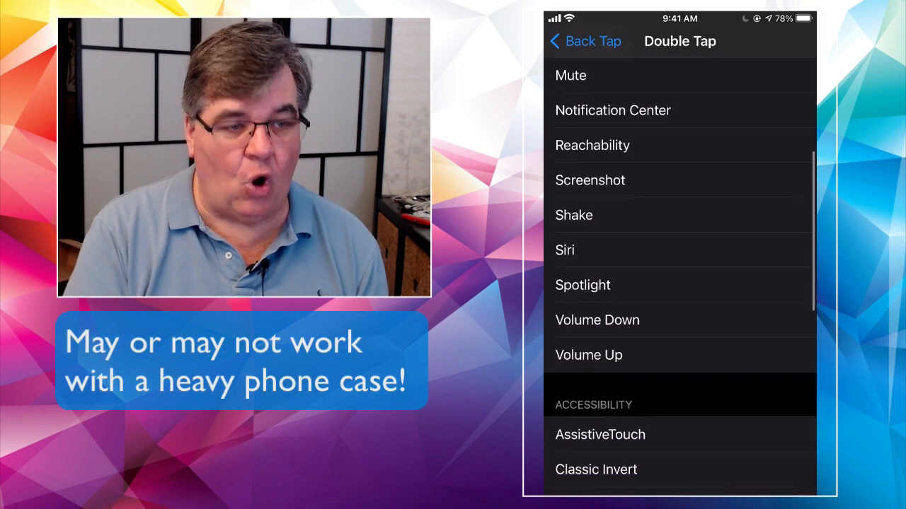
scroll("down", 3)
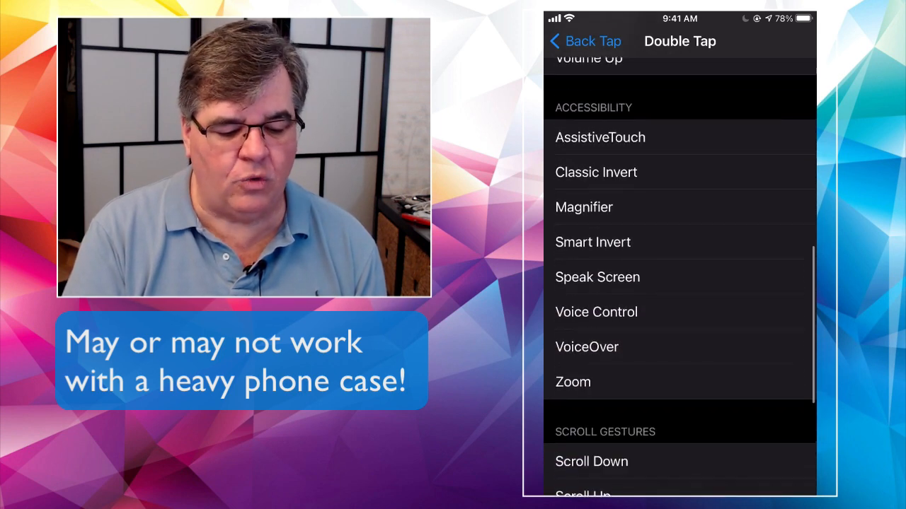
scroll("up", 3)
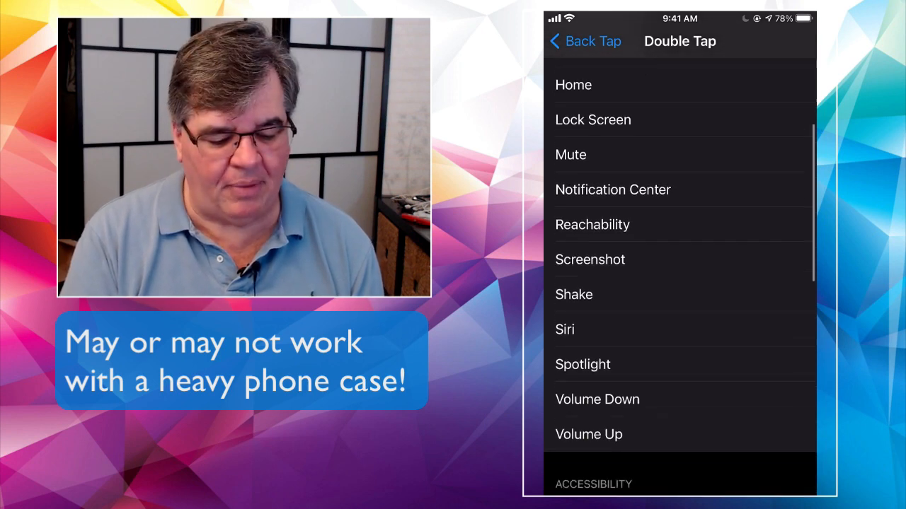
scroll("down", 3)
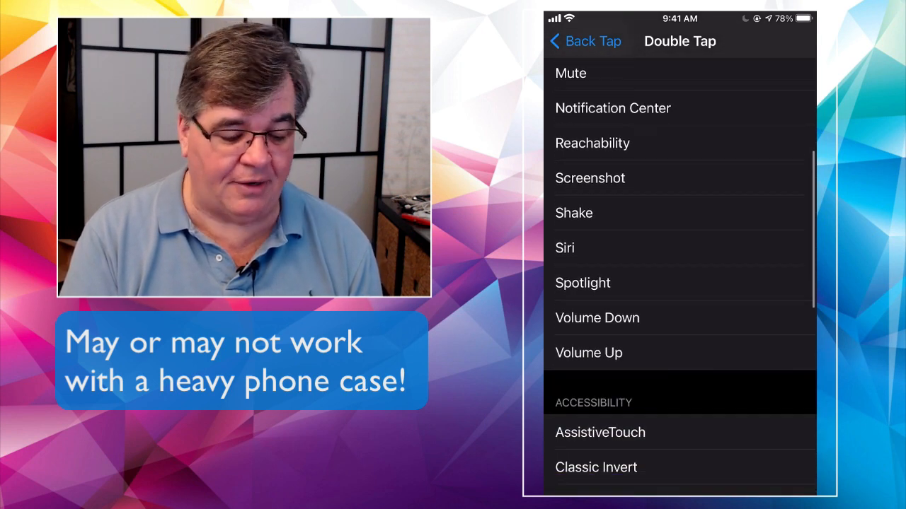
scroll("down", 3)
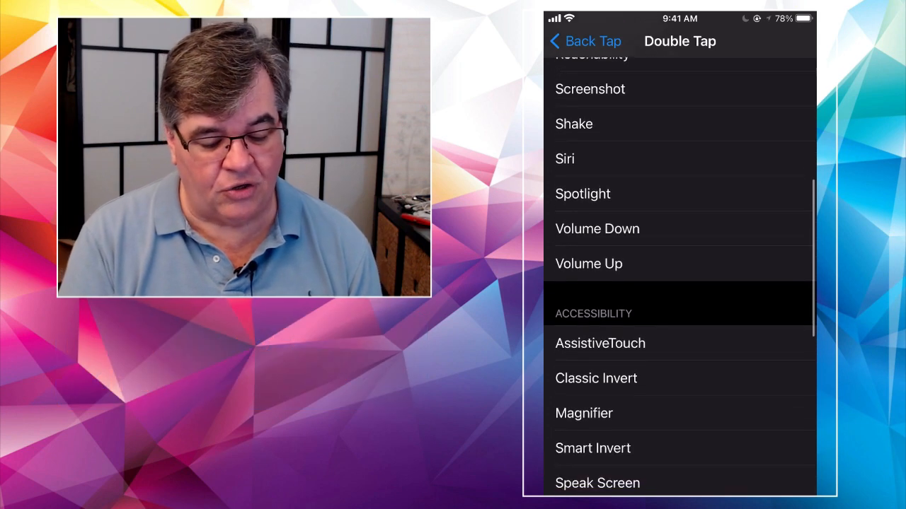
scroll("down", 3)
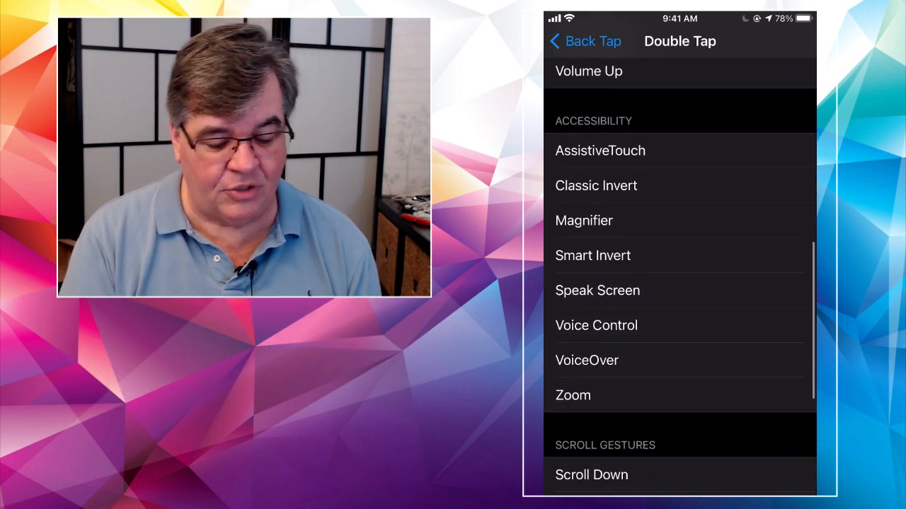
scroll("down", 3)
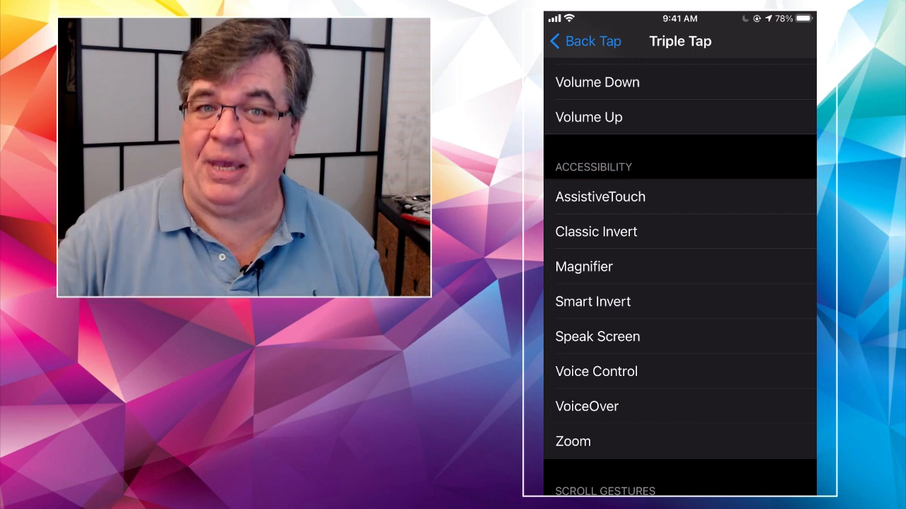
scroll("down", 3)
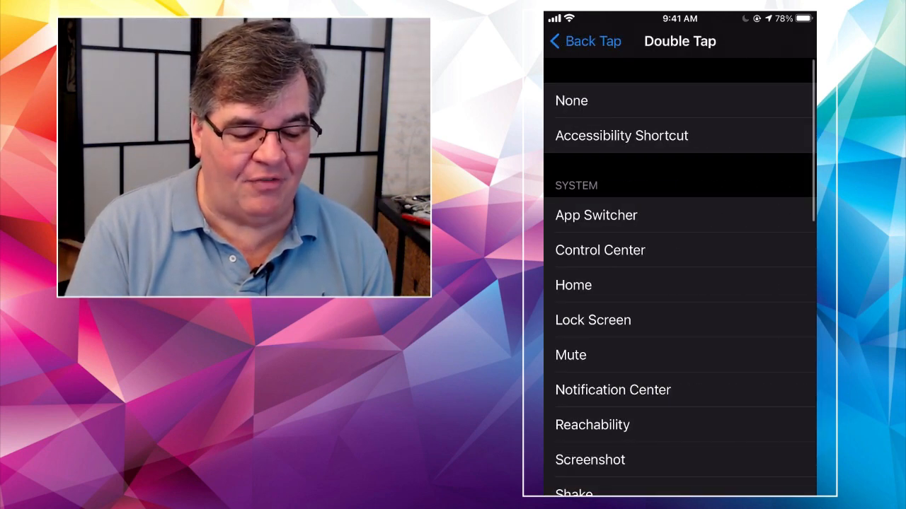
scroll("down", 3)
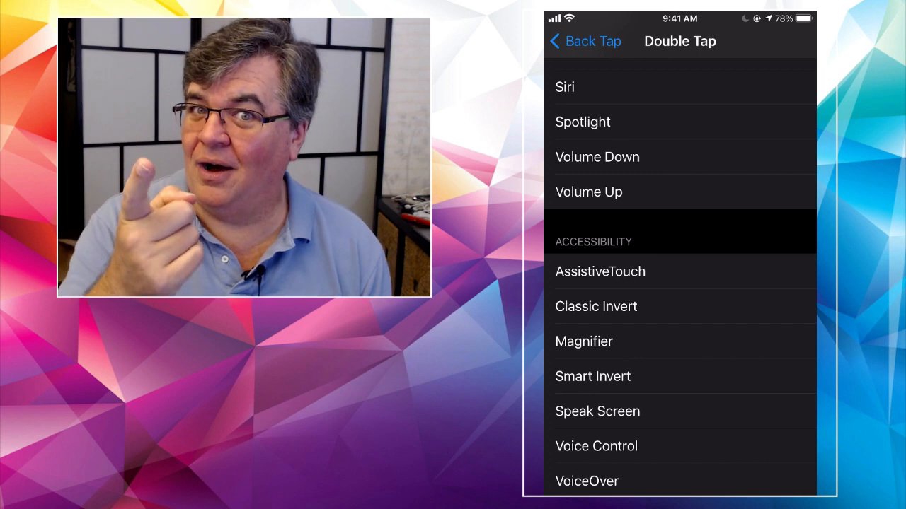
scroll("down", 3)
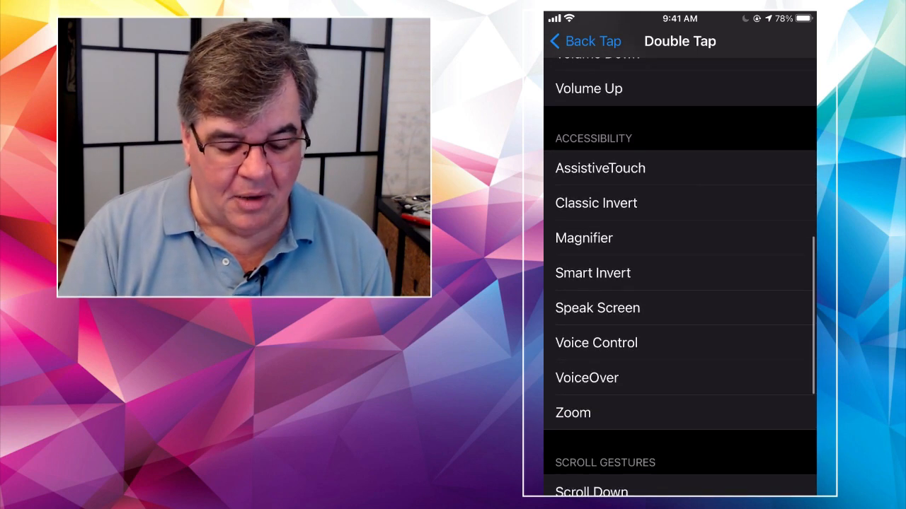